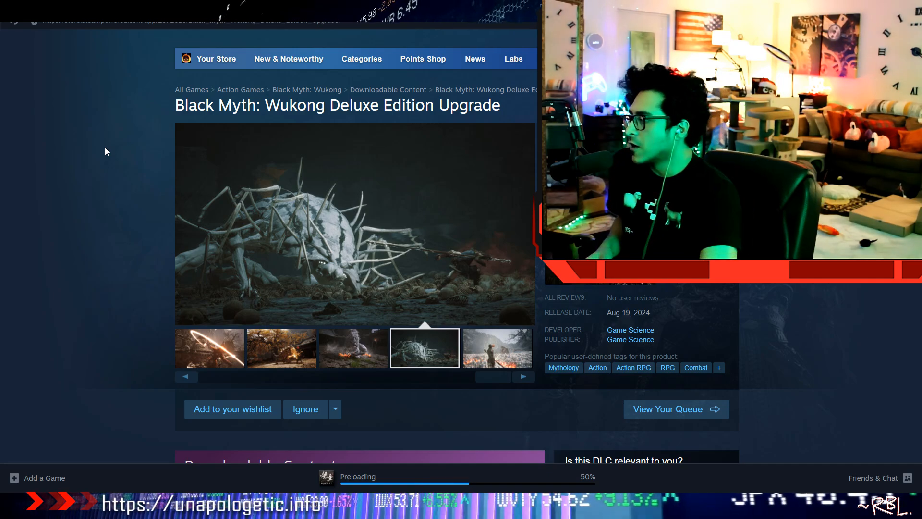
View the snowy battlefield screenshot, then scroll down to the System Requirements section
click(496, 347)
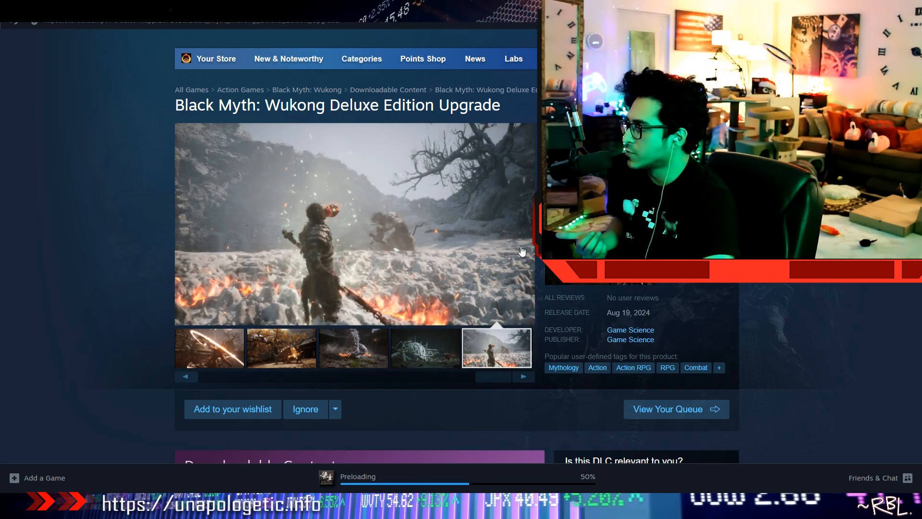
scroll(down, 3)
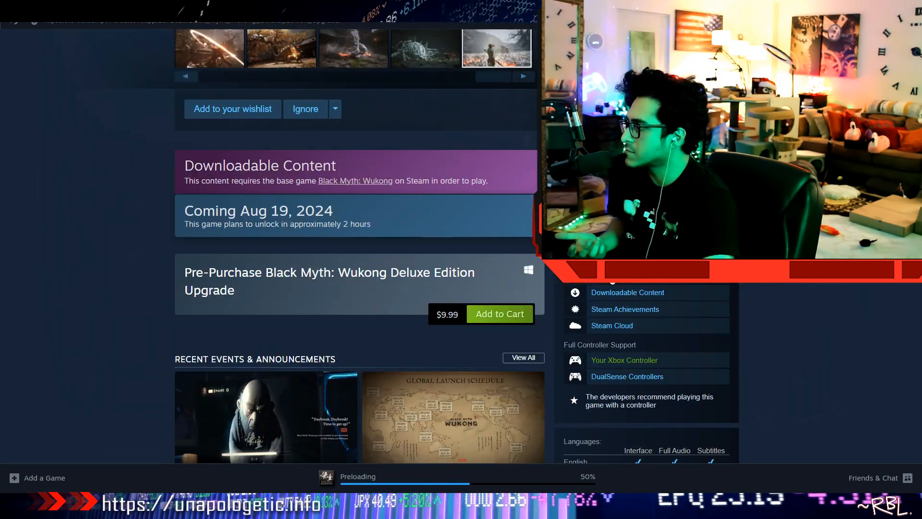
scroll(down, 3)
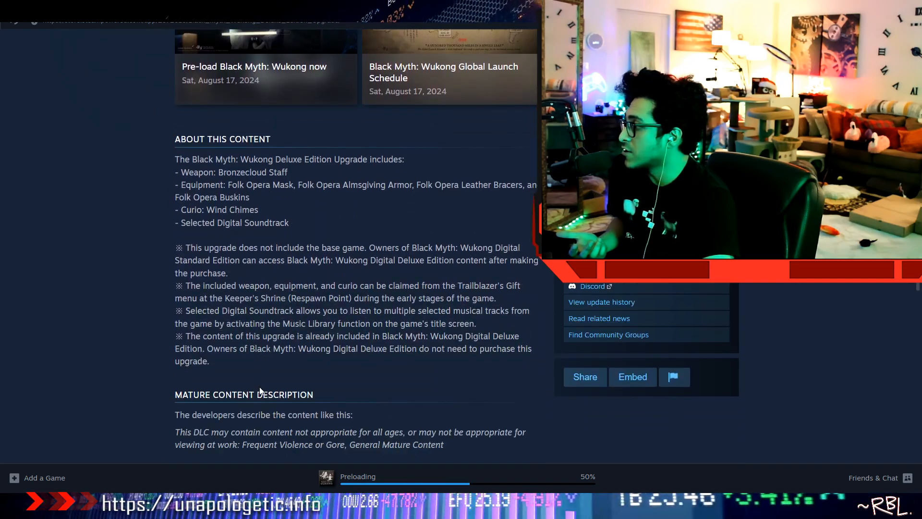
scroll(down, 3)
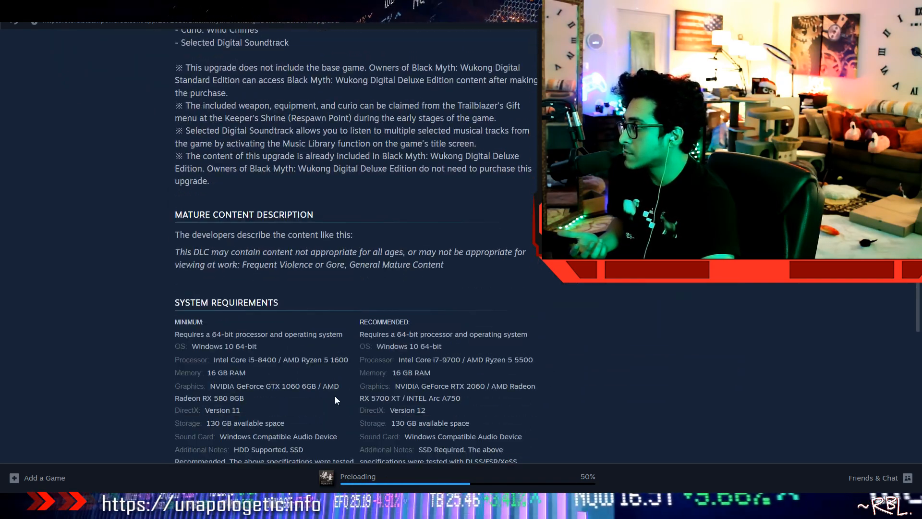
scroll(down, 3)
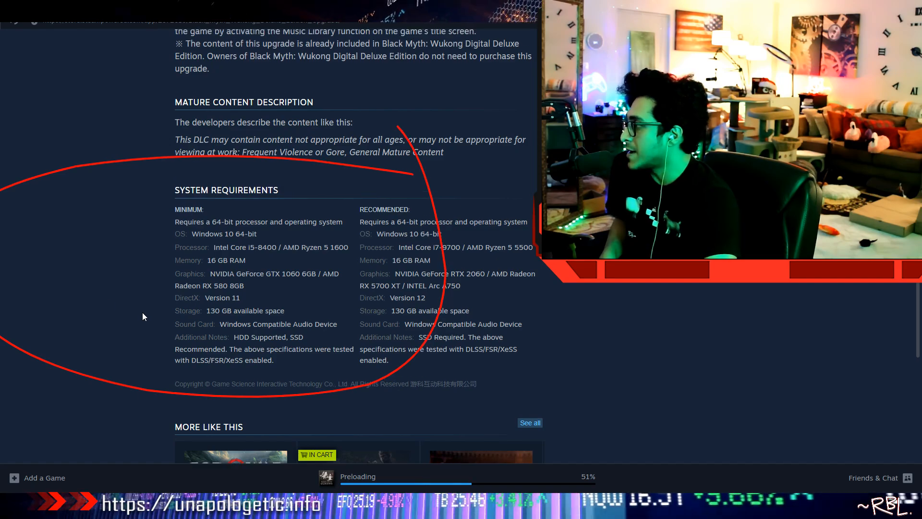
Return to the gallery and view the white furry beast, pale bone creature and snowy battlefield screenshots
scroll(up, 3)
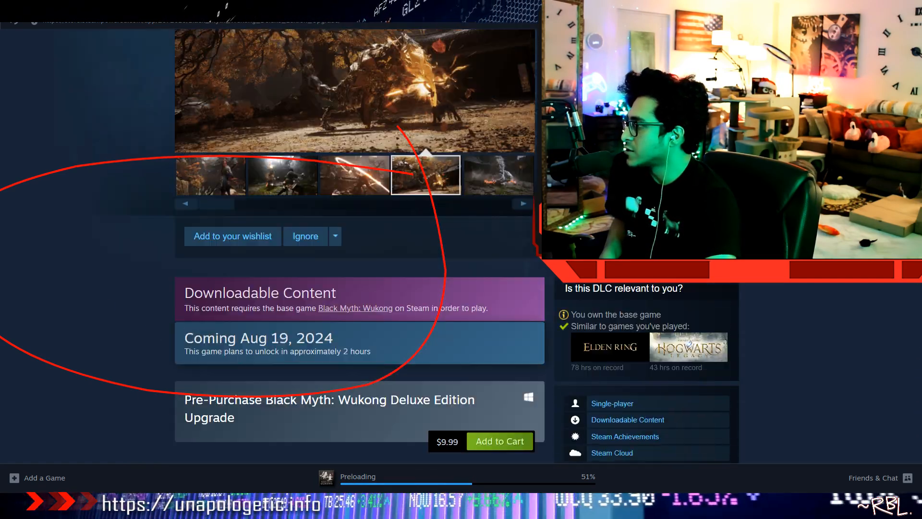
scroll(up, 3)
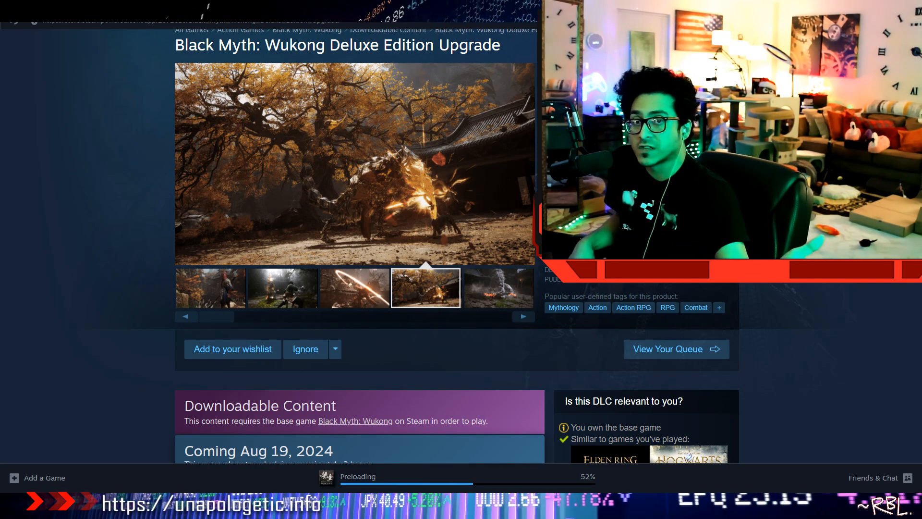
click(496, 287)
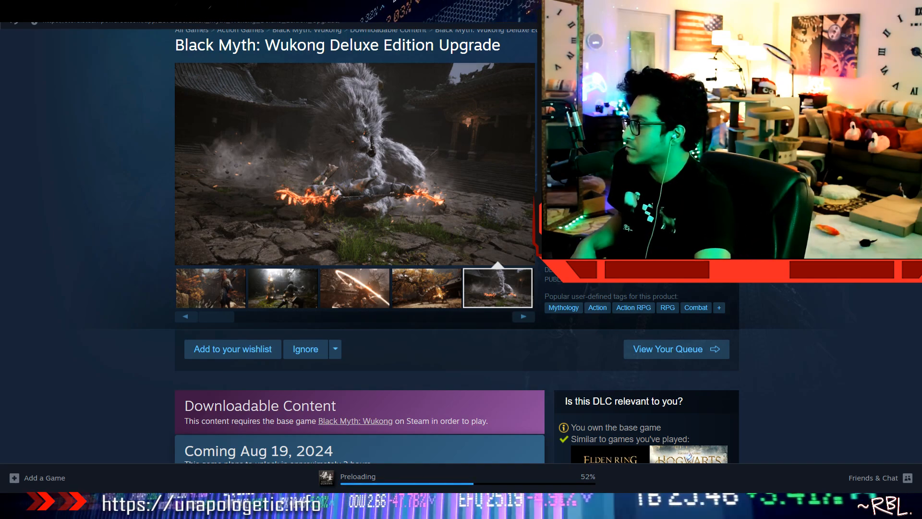
click(353, 164)
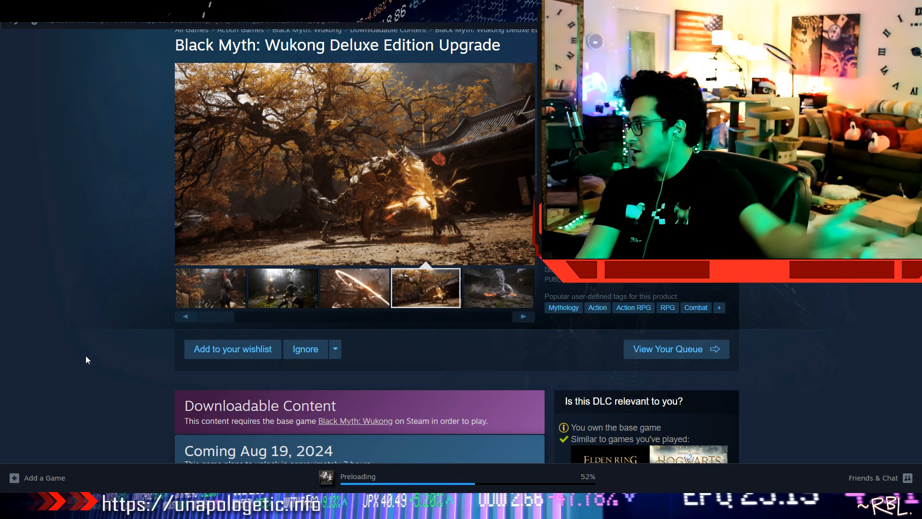
click(497, 287)
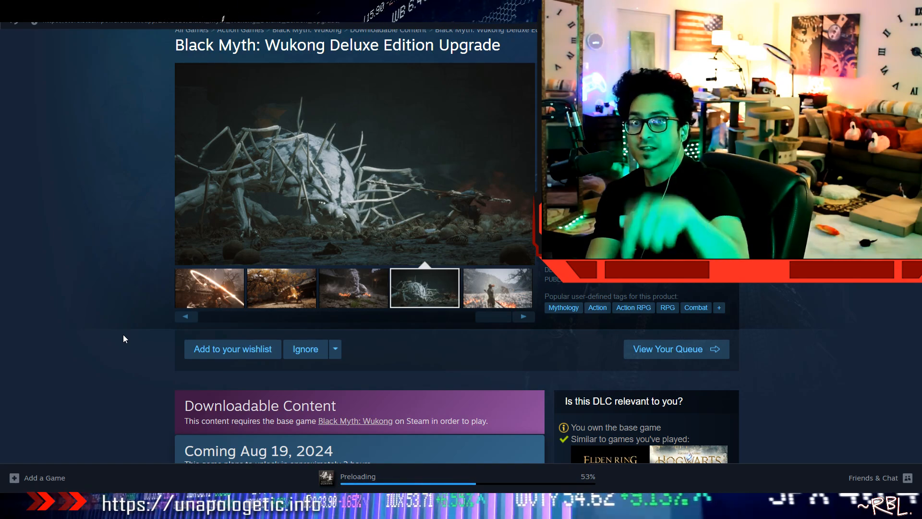
click(496, 287)
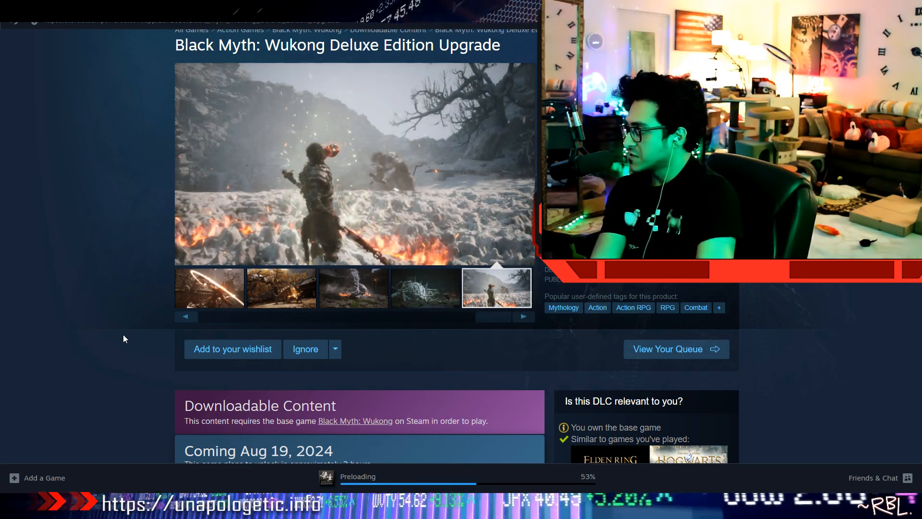
View the glowing light-arc attack and golden autumn tree screenshots, then another thumbnail
scroll(down, 3)
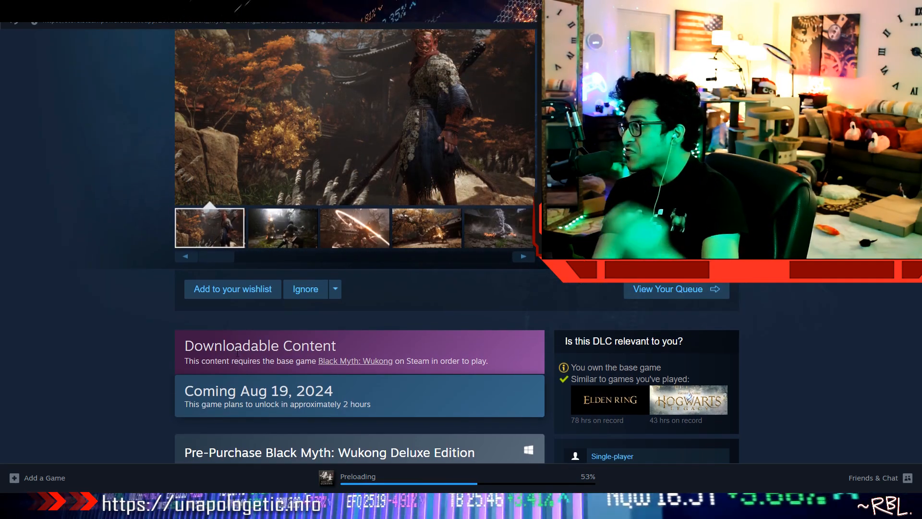
scroll(up, 3)
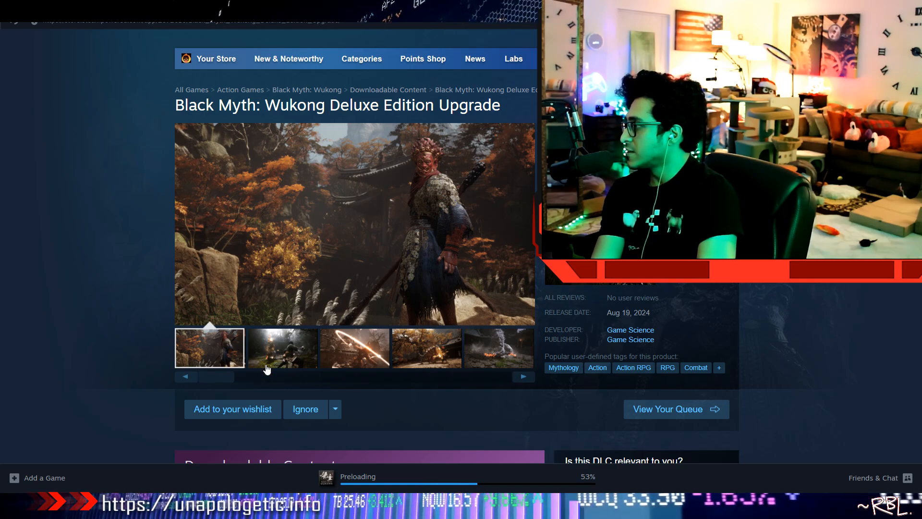
click(353, 348)
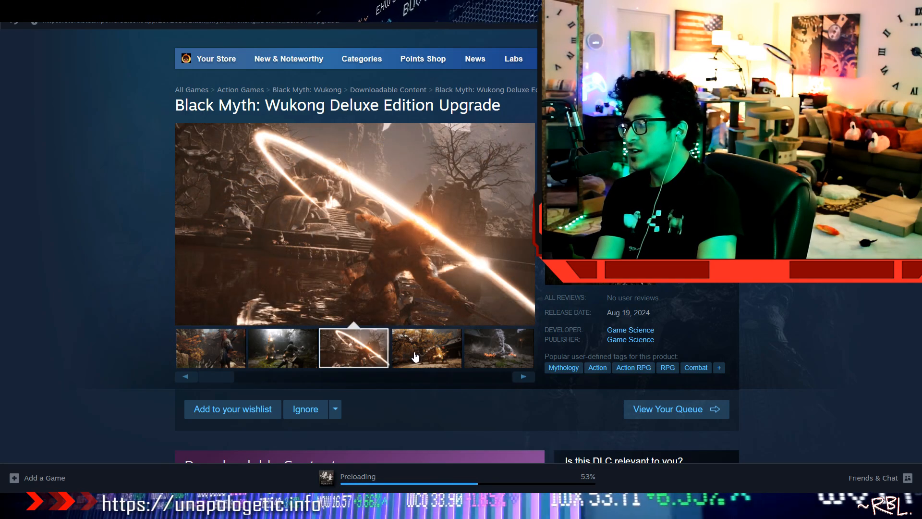
click(425, 348)
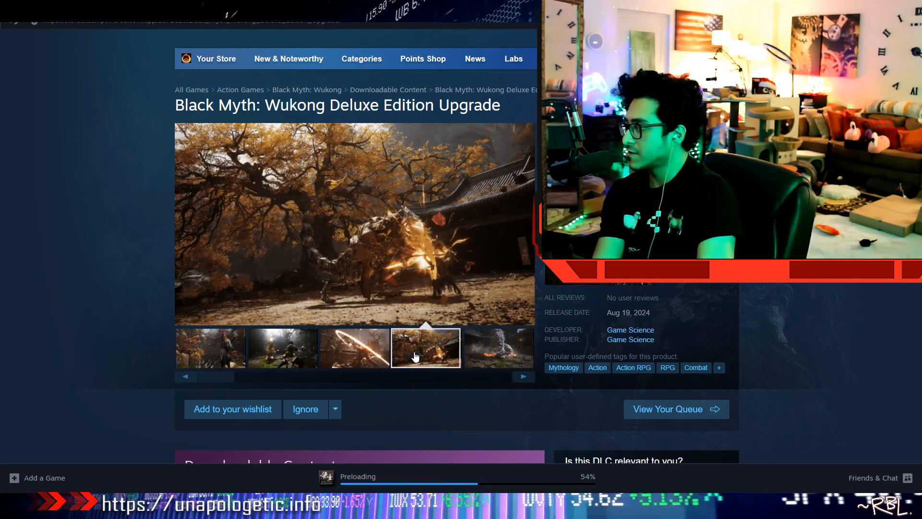
click(281, 347)
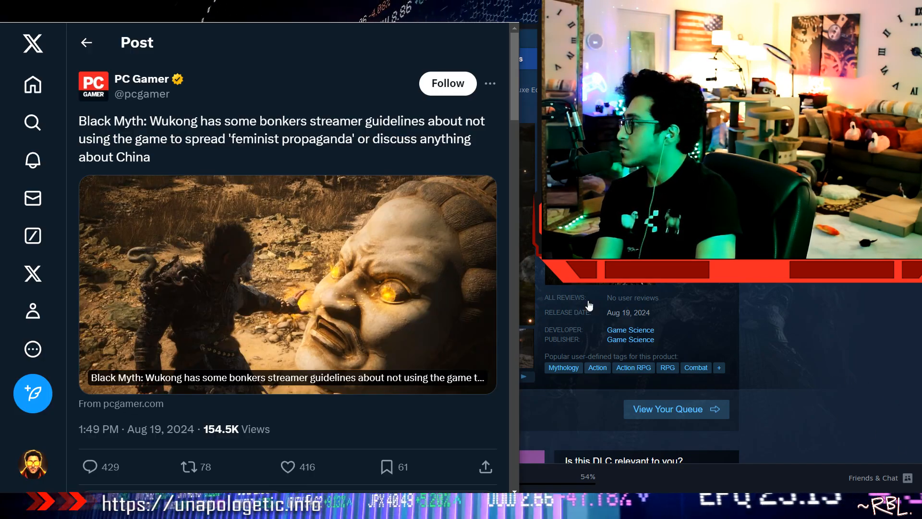
mouse_move(378, 290)
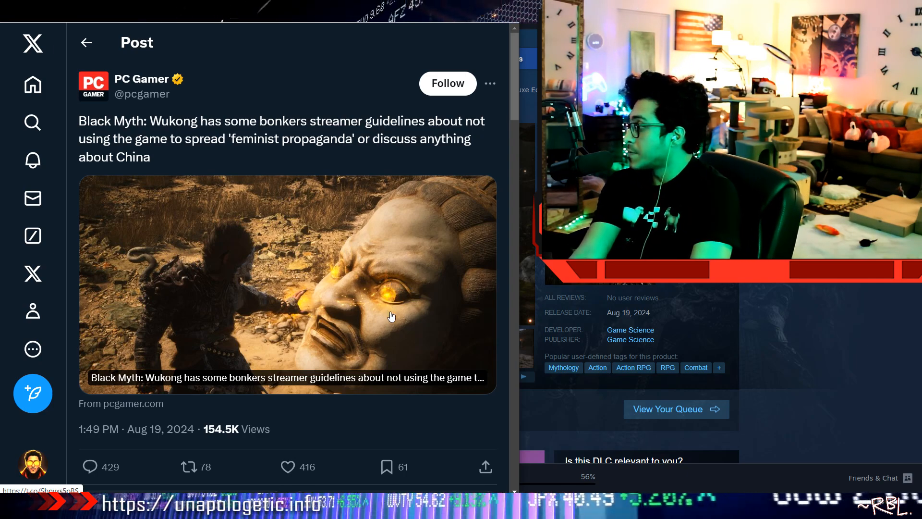
Scroll down through the replies beneath the PC Gamer post on the Wukong streamer guidelines
scroll(down, 3)
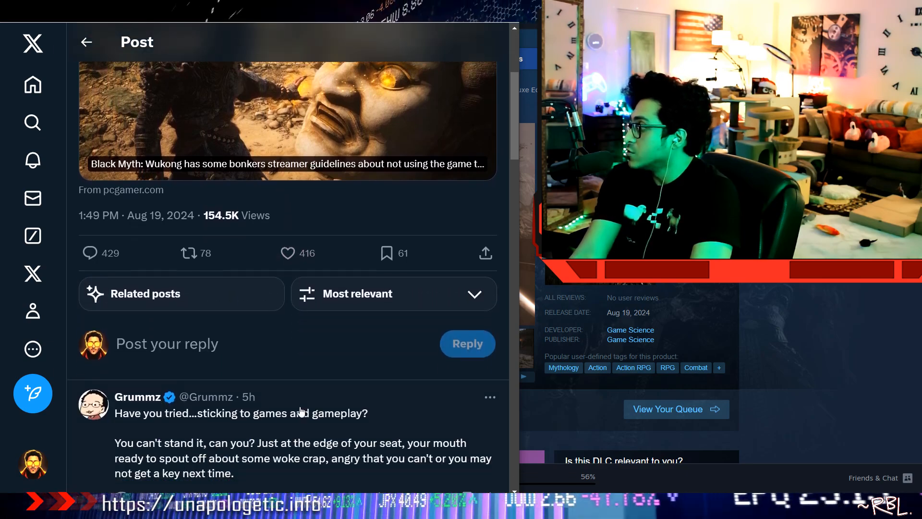
scroll(down, 3)
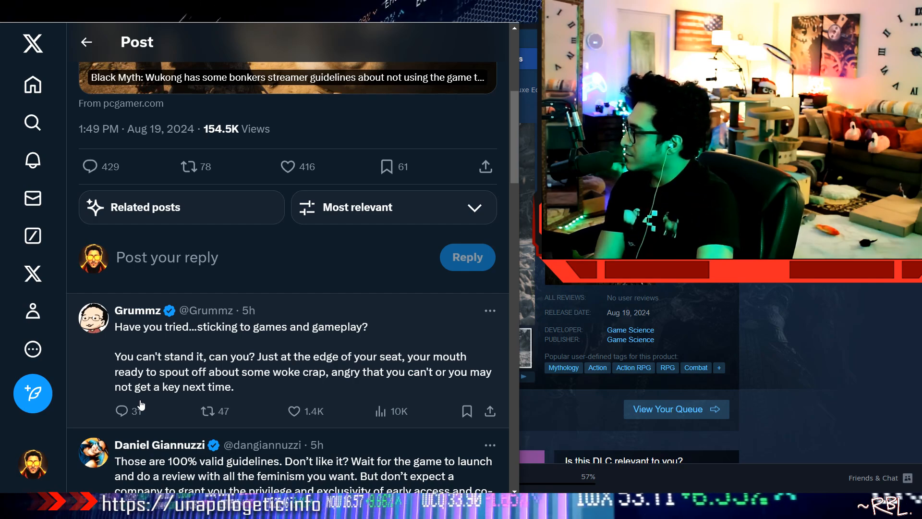
scroll(down, 3)
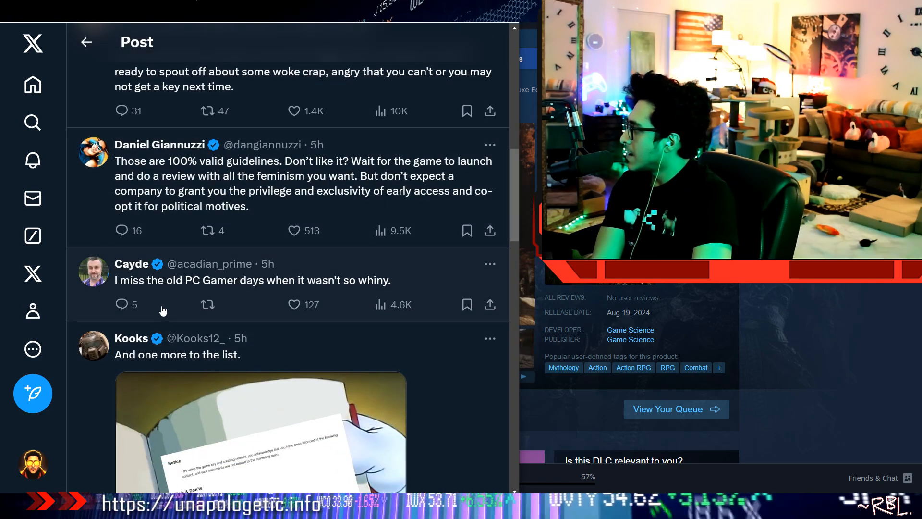
mouse_move(239, 293)
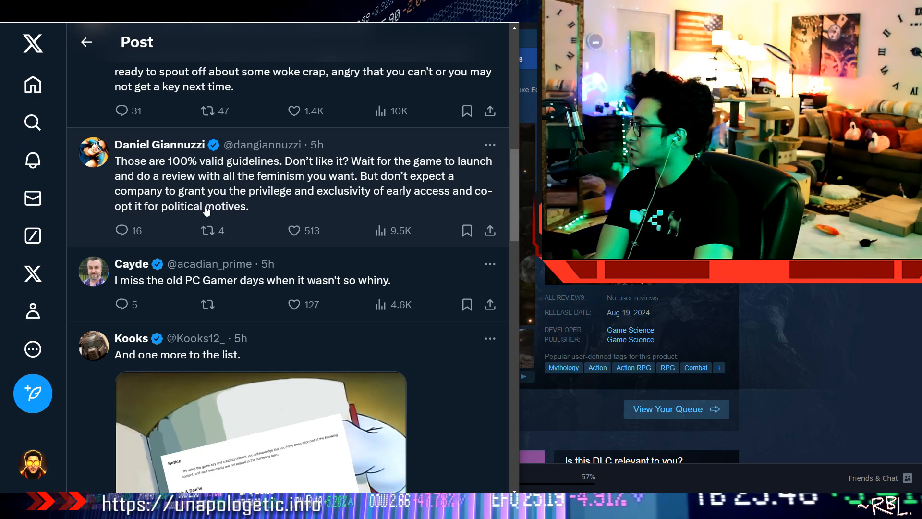
scroll(down, 3)
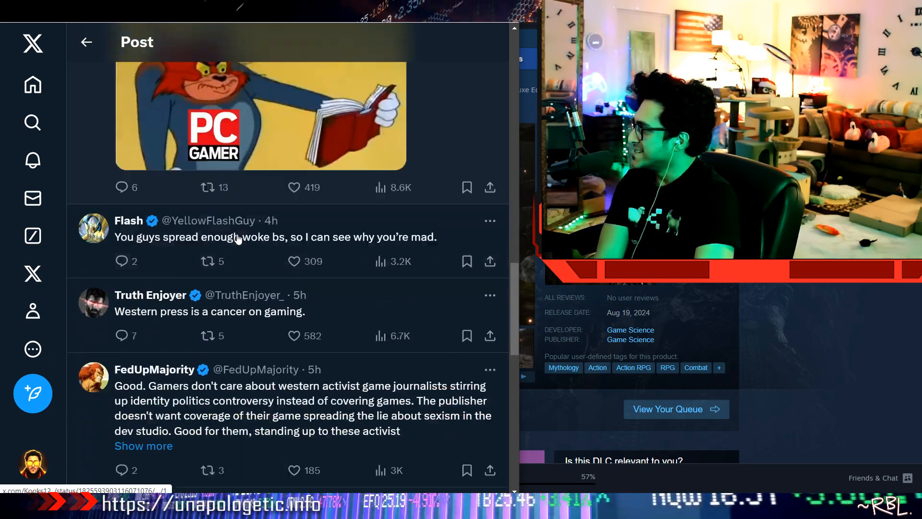
scroll(down, 3)
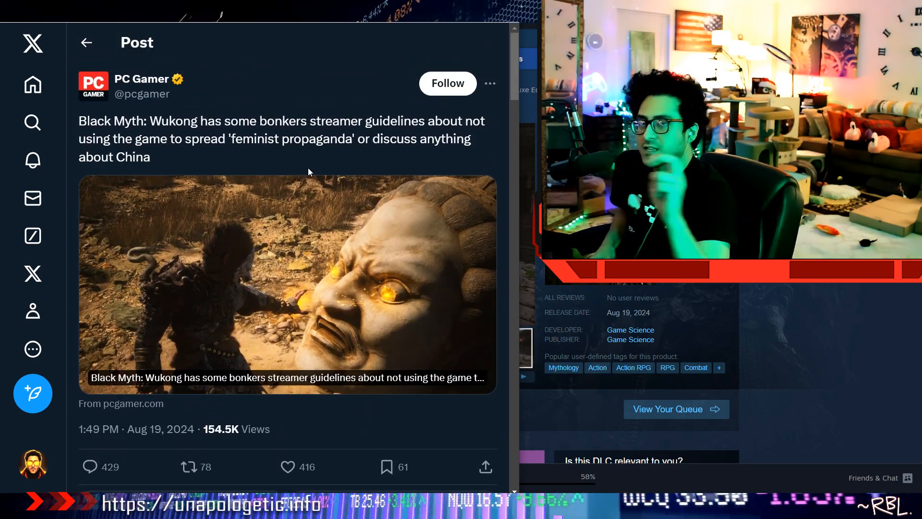
mouse_move(254, 229)
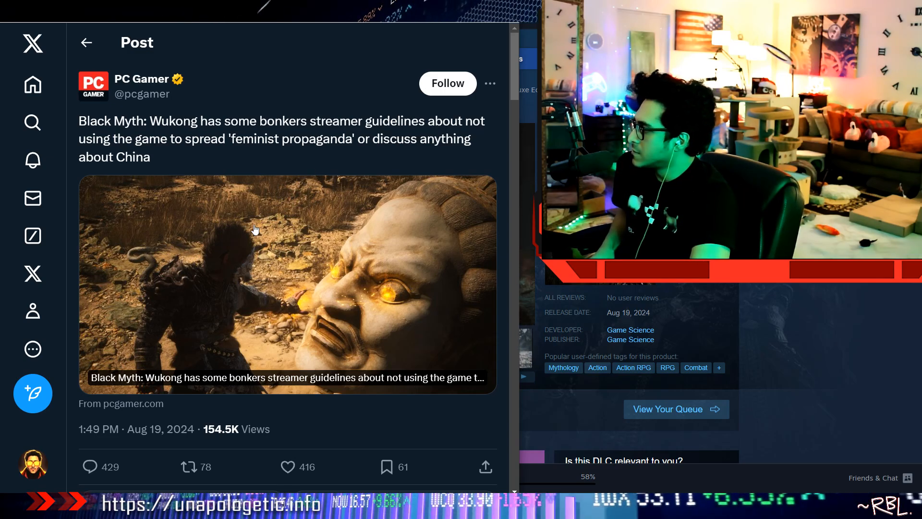
Scroll further down the replies under the PC Gamer post
scroll(down, 3)
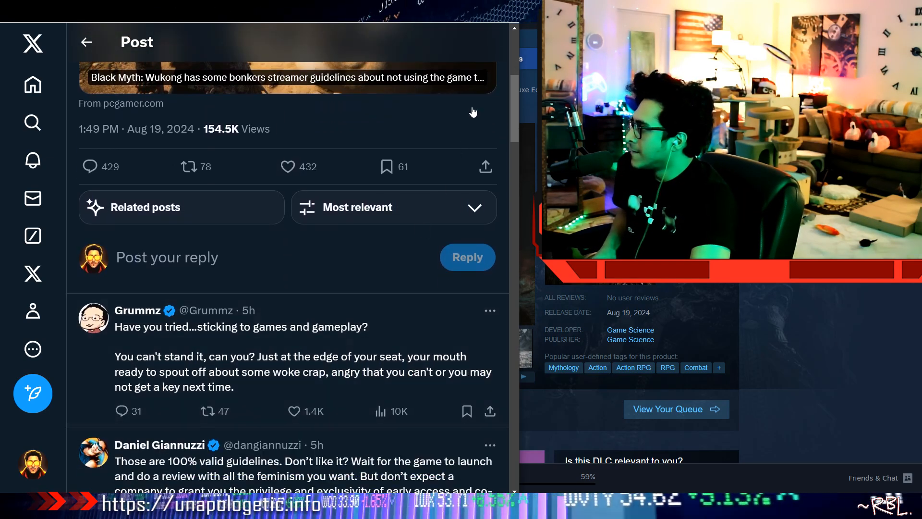
scroll(down, 3)
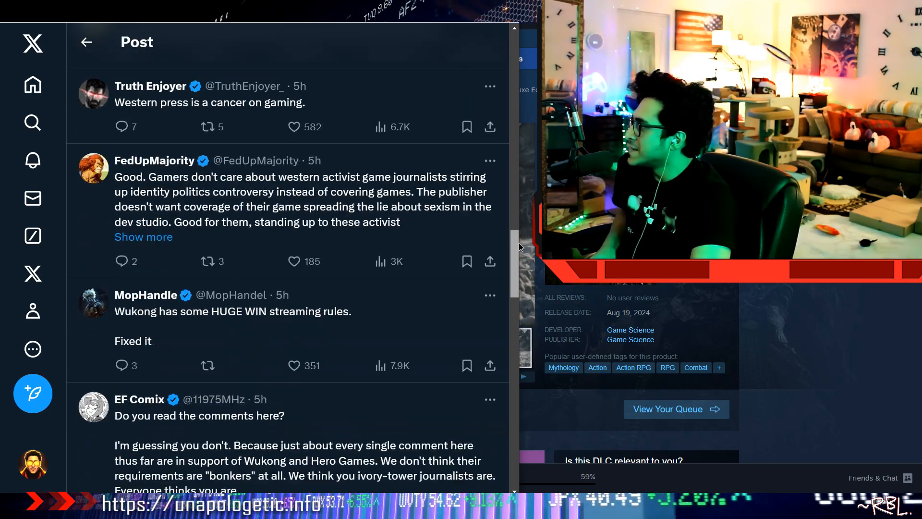
scroll(down, 3)
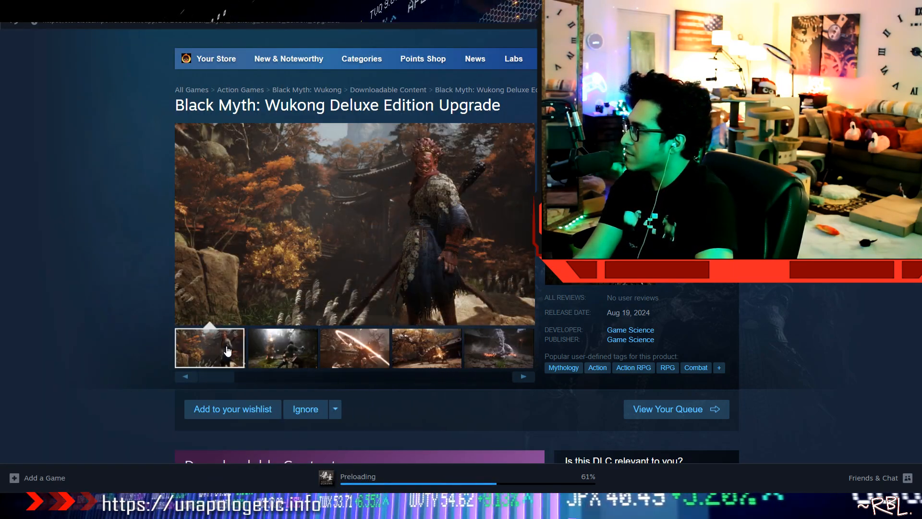
Flip through the light-arc attack, torch-lit forest, red-faced warrior and autumn tree screenshots, ending on the grey-furred beast
click(354, 347)
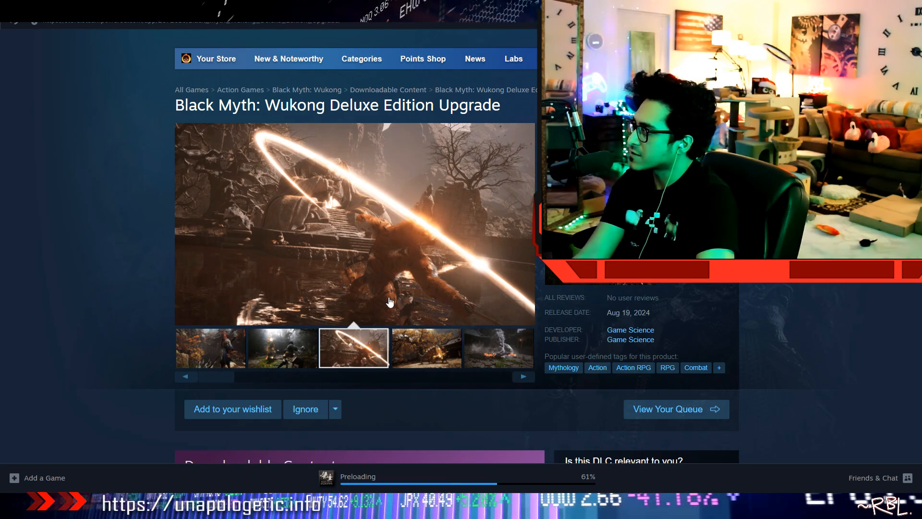
click(497, 346)
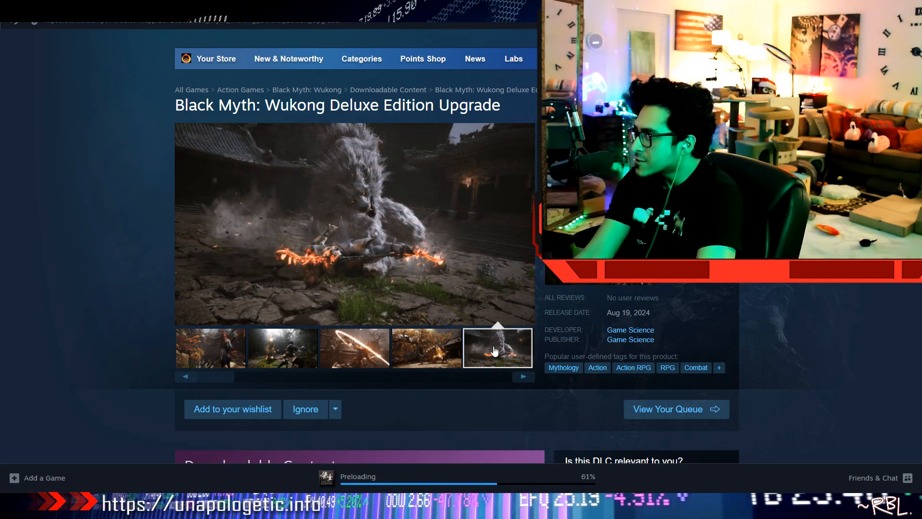
click(281, 347)
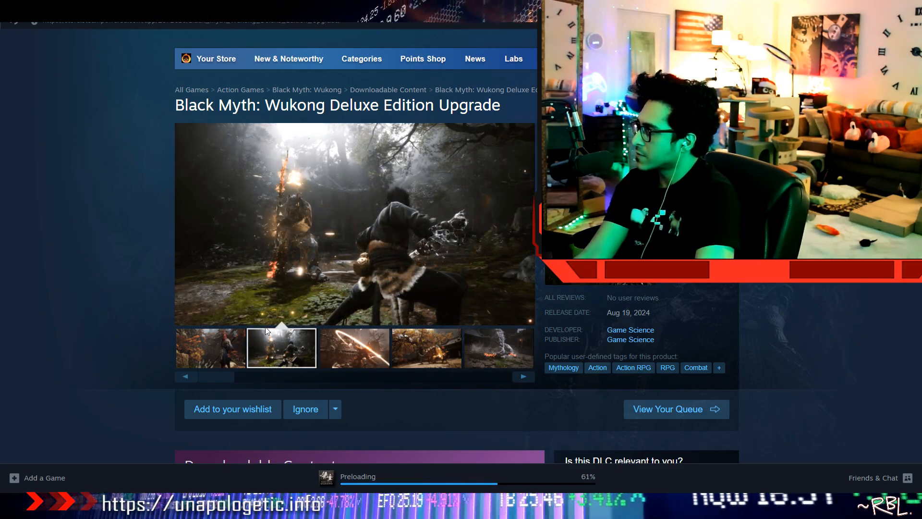
click(186, 377)
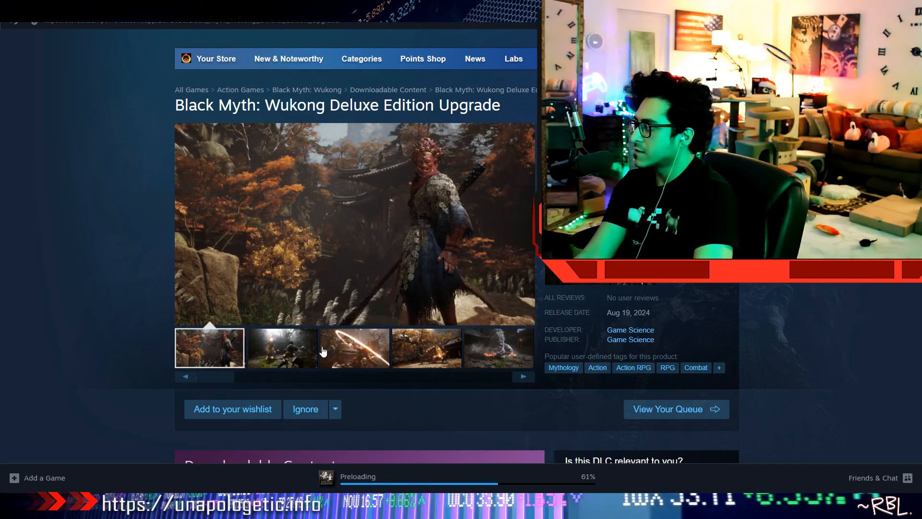
click(426, 348)
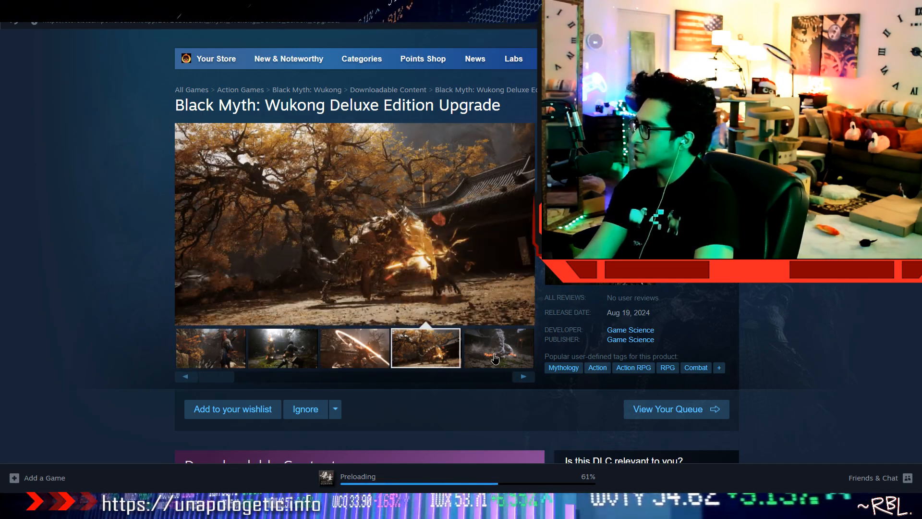
click(496, 347)
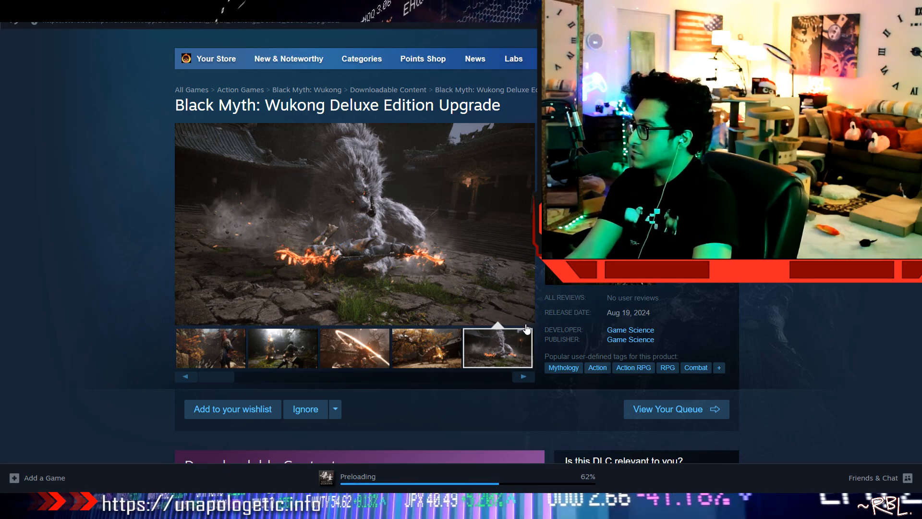
mouse_move(525, 327)
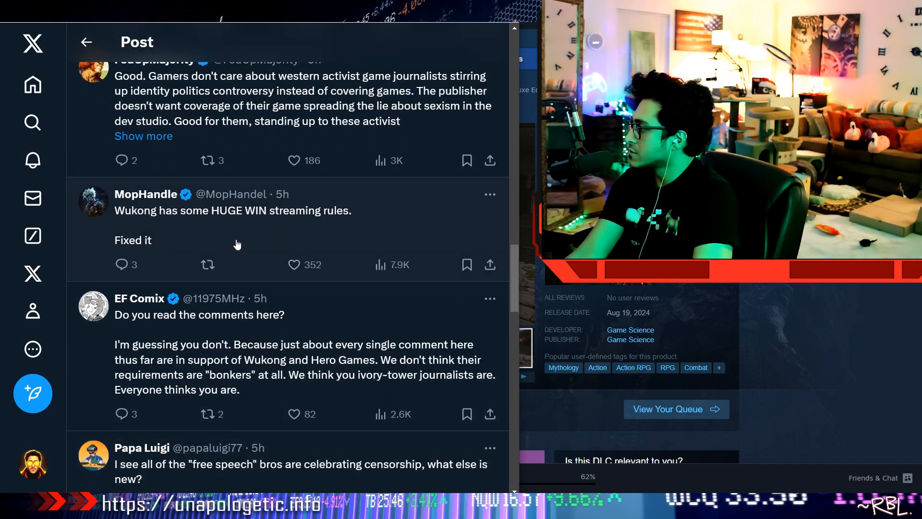
scroll(down, 3)
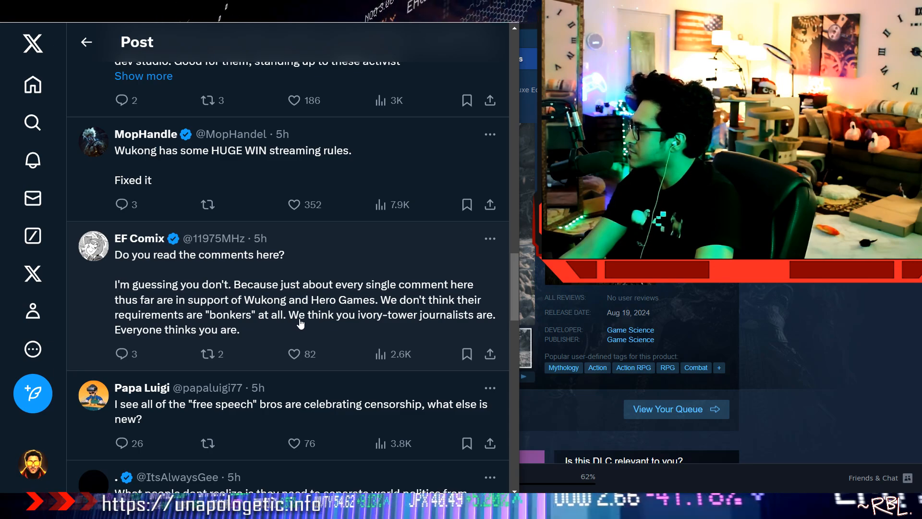
scroll(down, 3)
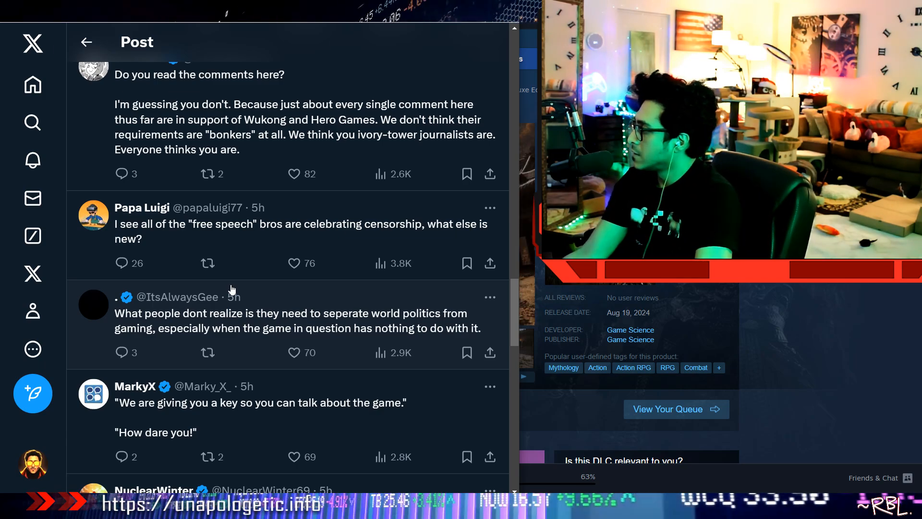
scroll(down, 3)
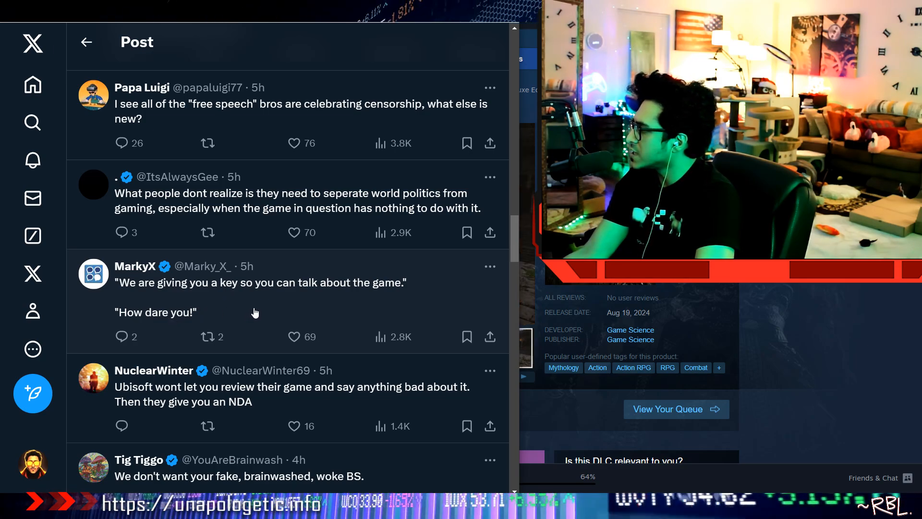
scroll(down, 3)
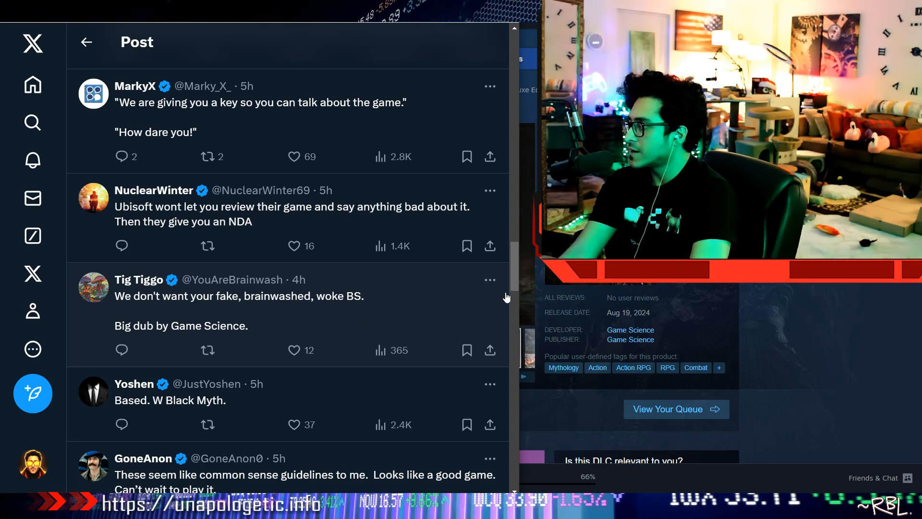
Scroll the replies down to the quoted BASED PLAYER post with the Game Science content-creator headline
scroll(down, 3)
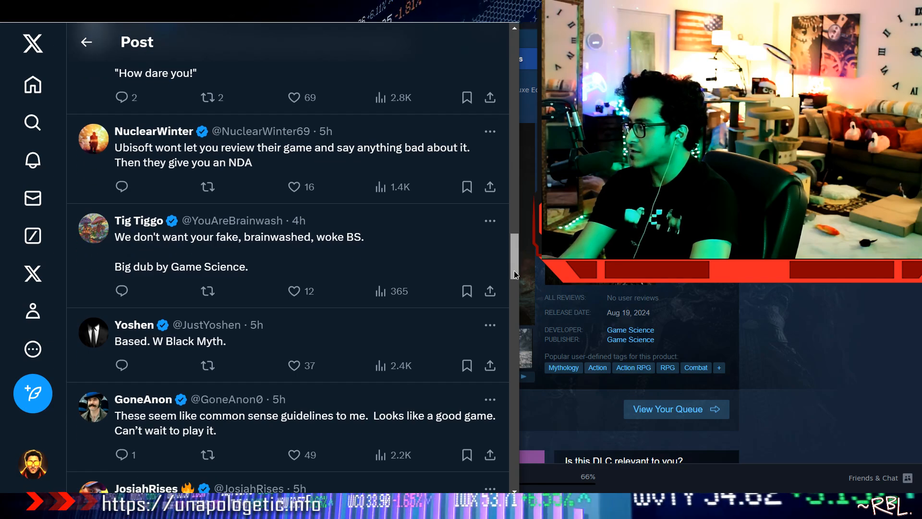
scroll(up, 3)
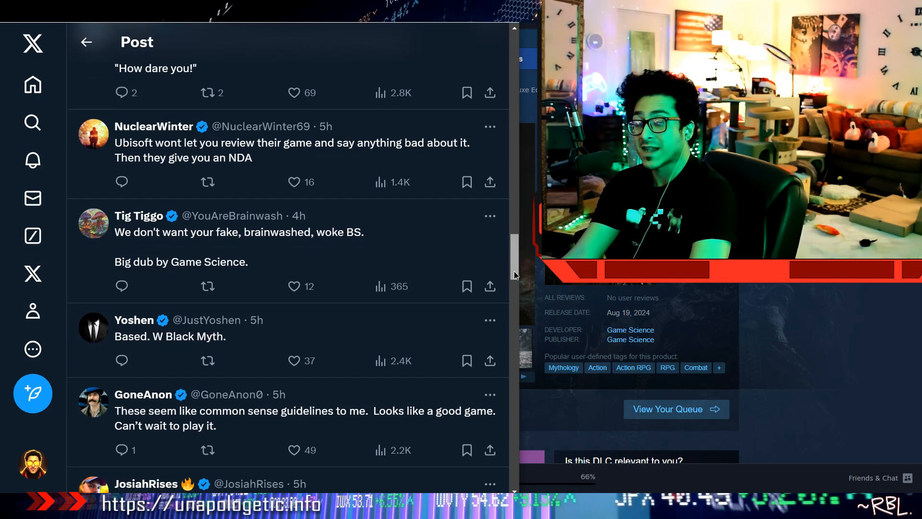
scroll(down, 3)
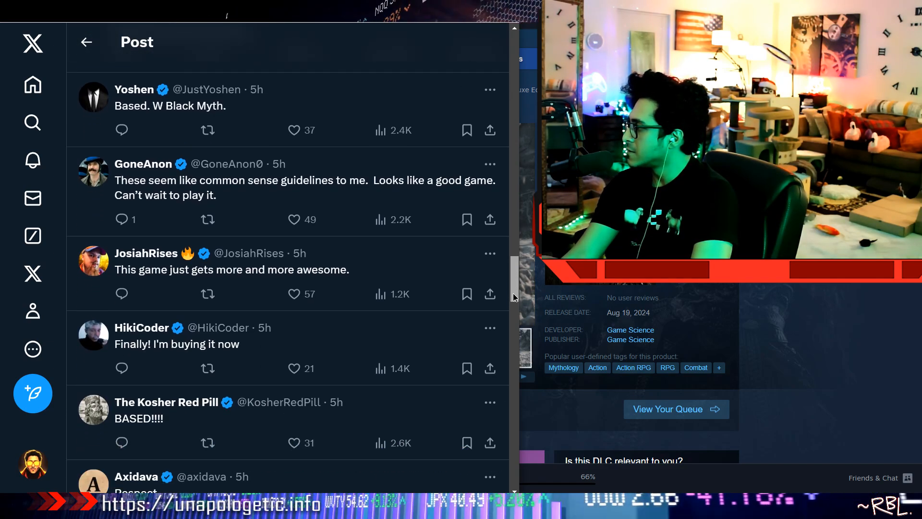
scroll(down, 3)
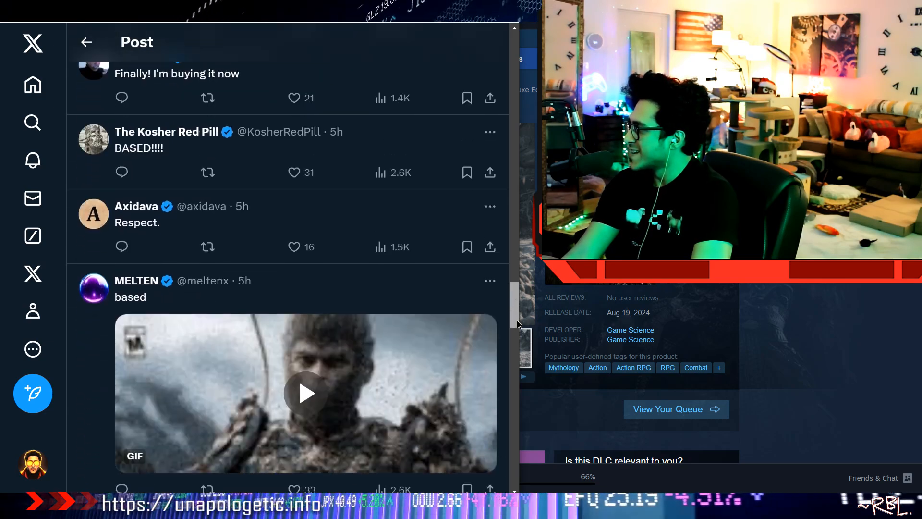
scroll(down, 3)
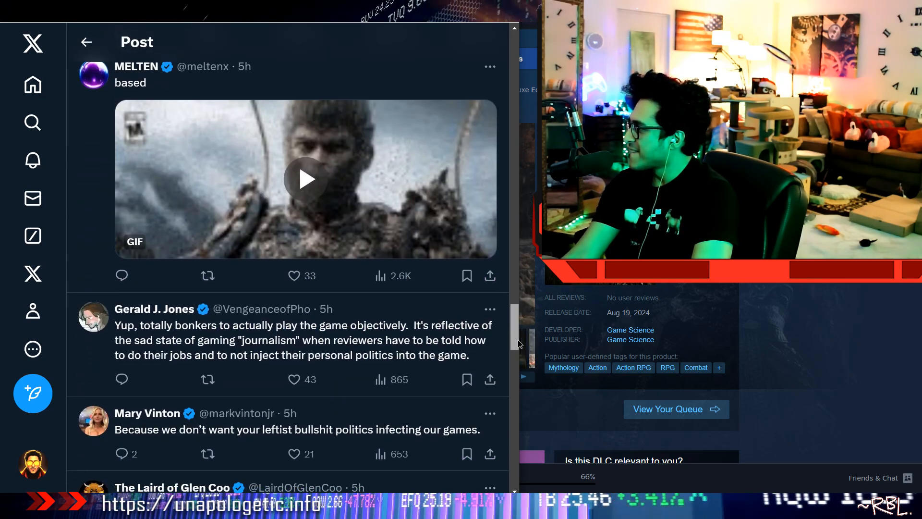
scroll(down, 3)
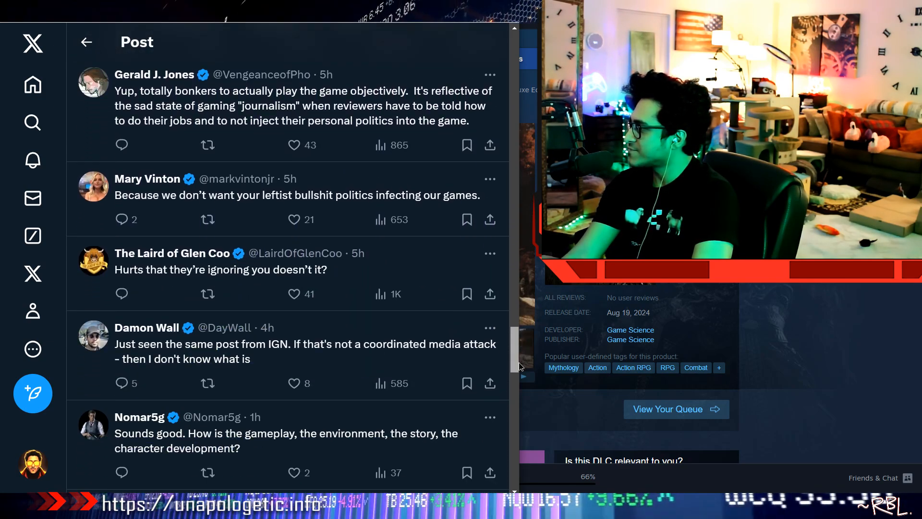
scroll(down, 3)
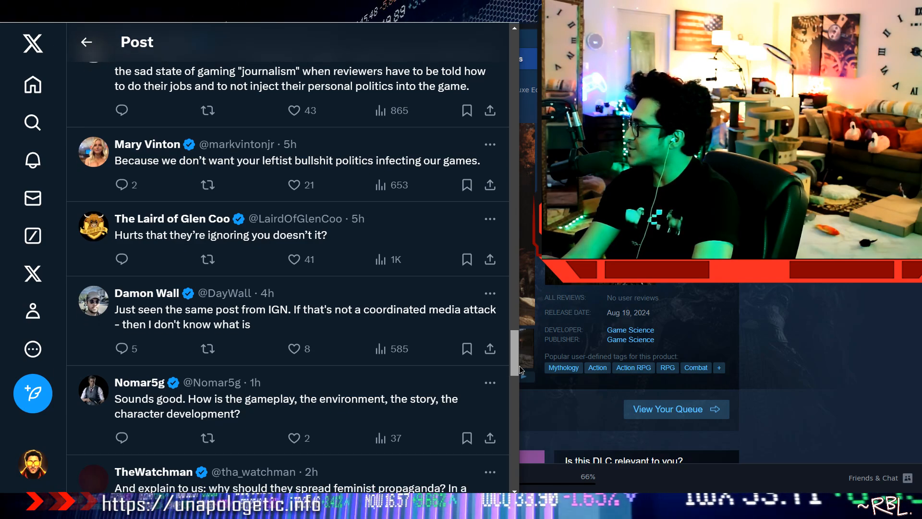
scroll(down, 3)
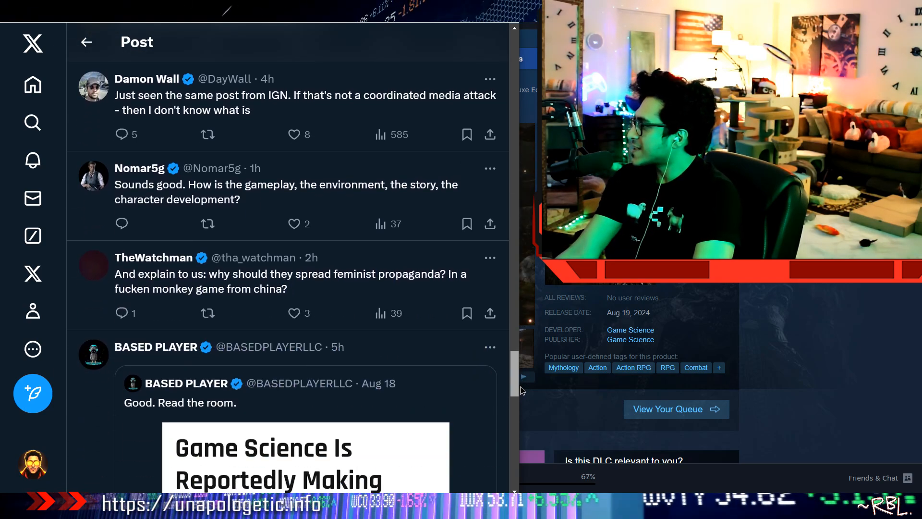
scroll(down, 3)
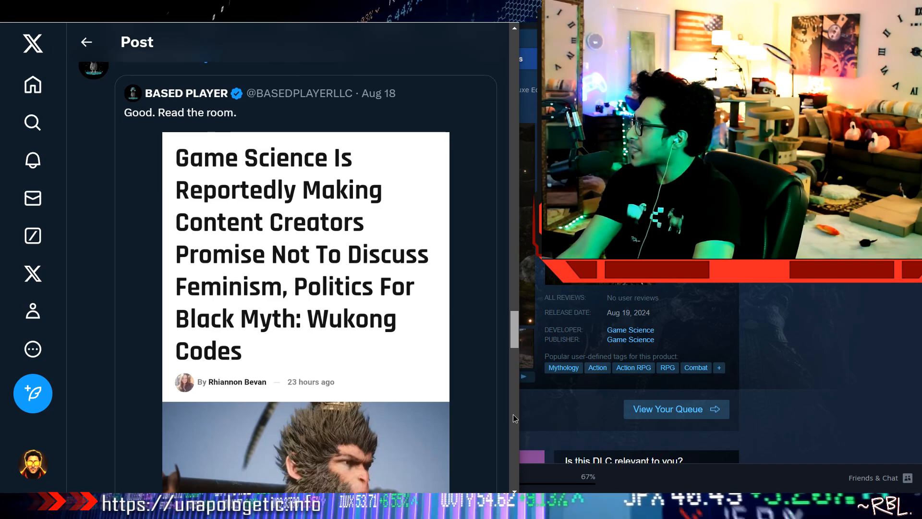
scroll(up, 3)
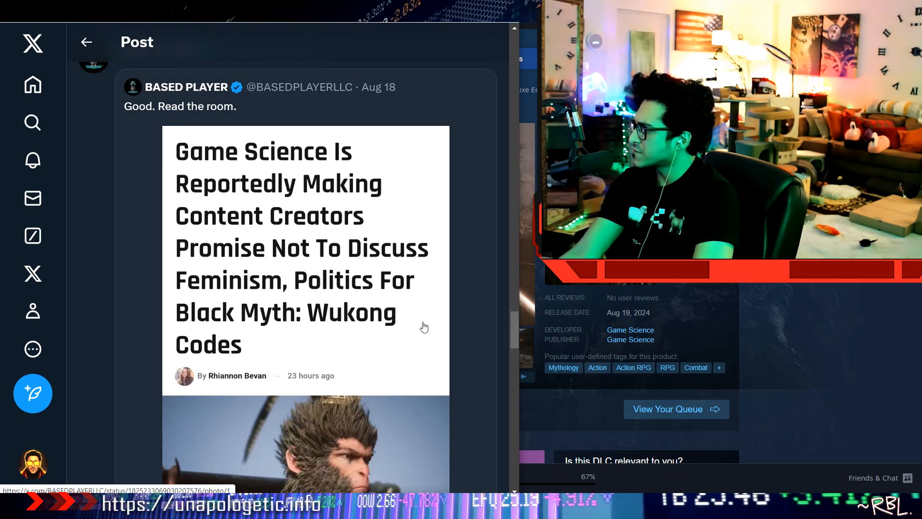
scroll(down, 3)
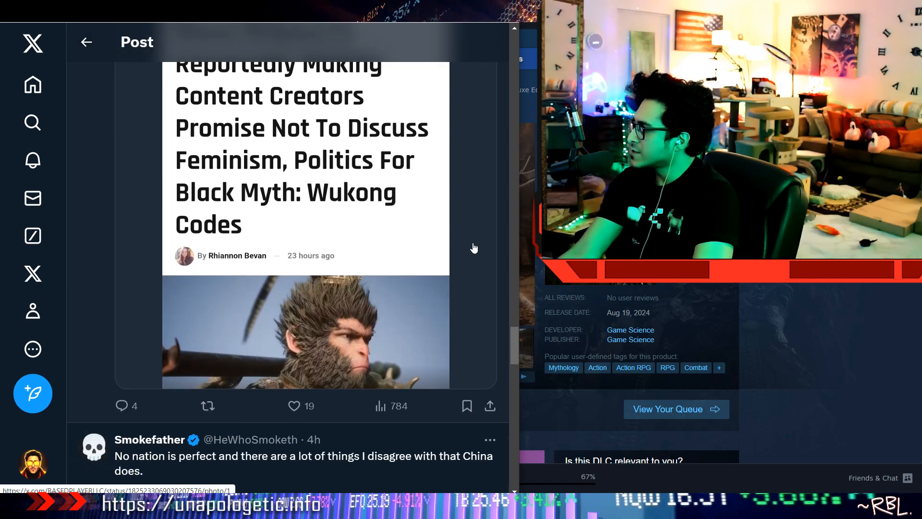
scroll(down, 3)
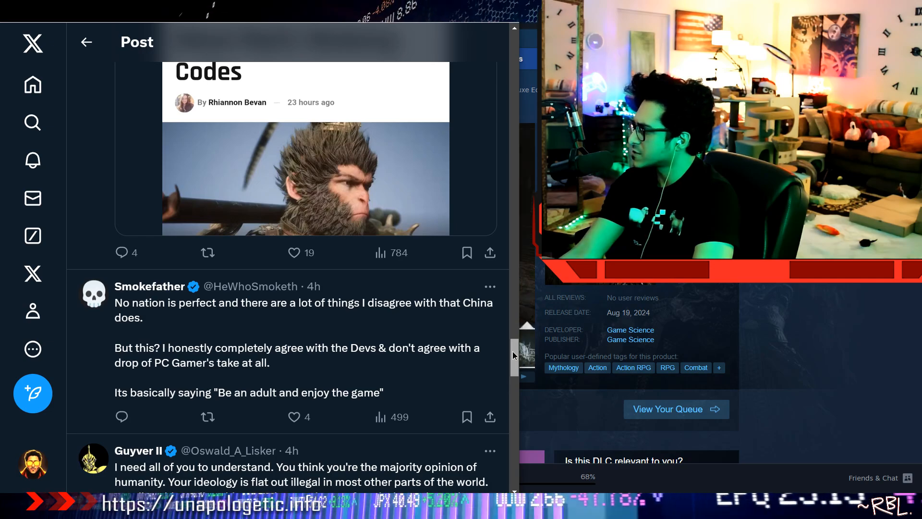
scroll(down, 3)
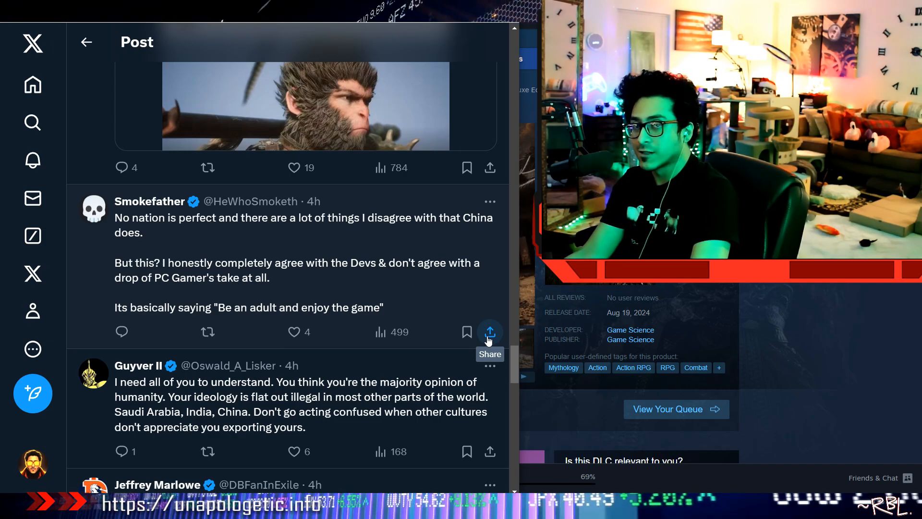
scroll(down, 3)
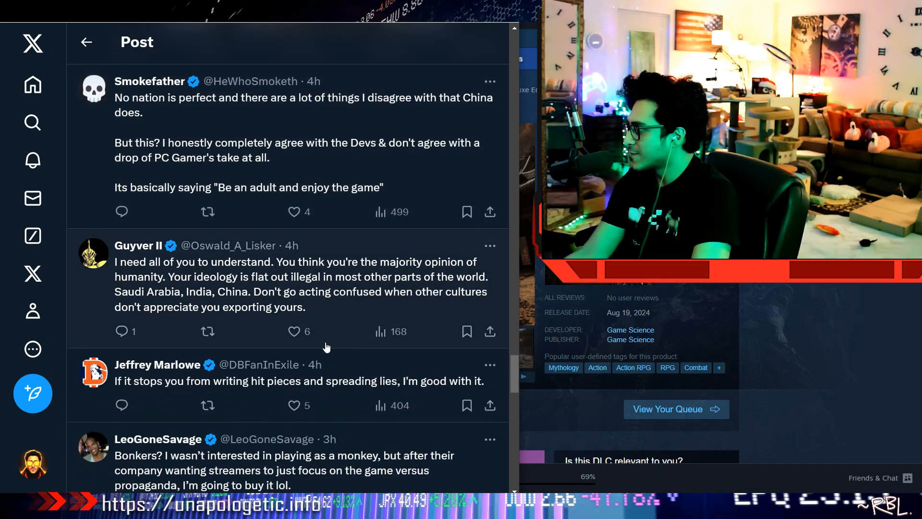
mouse_move(232, 301)
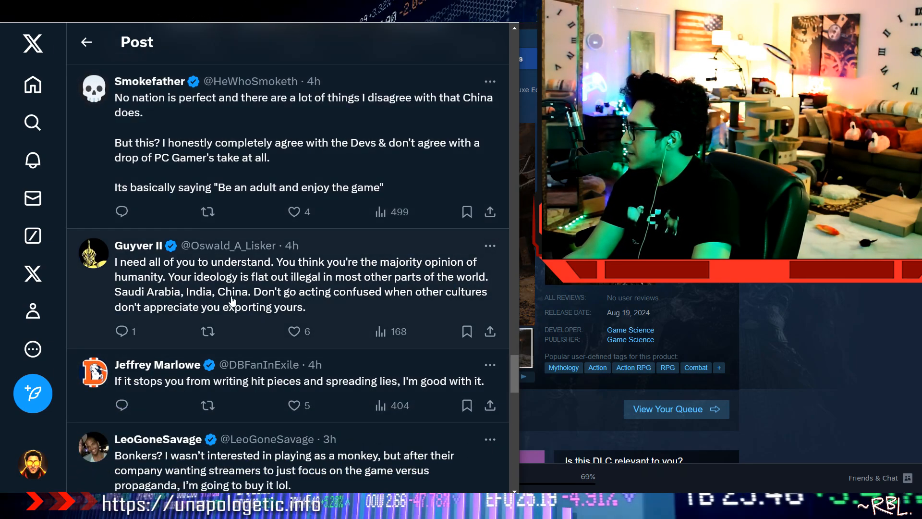
mouse_move(230, 371)
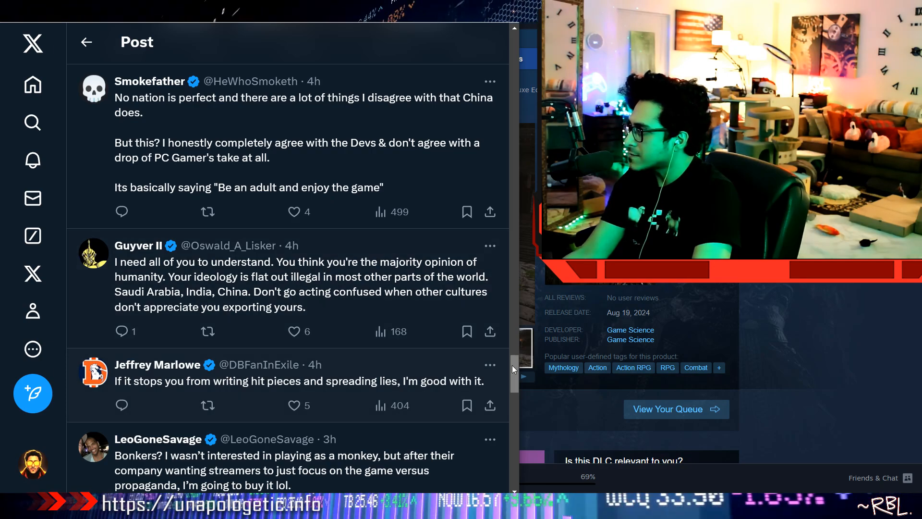
scroll(down, 3)
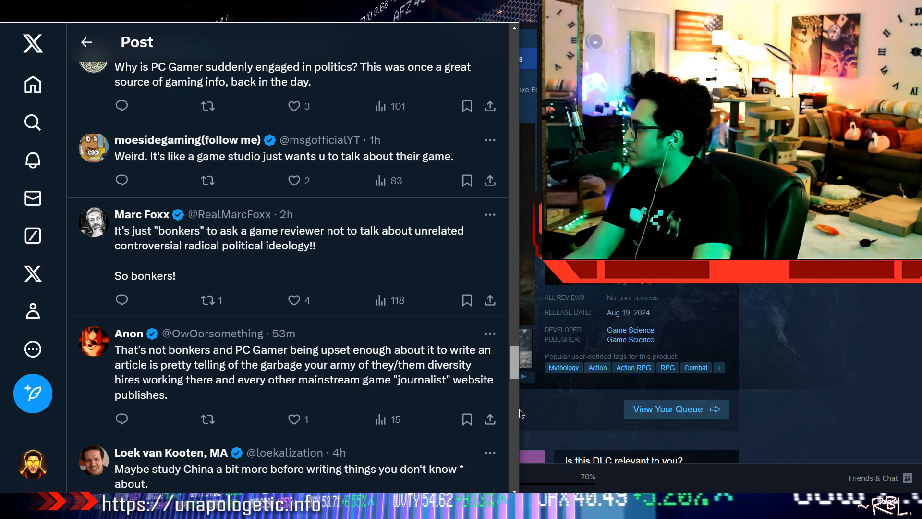
scroll(down, 3)
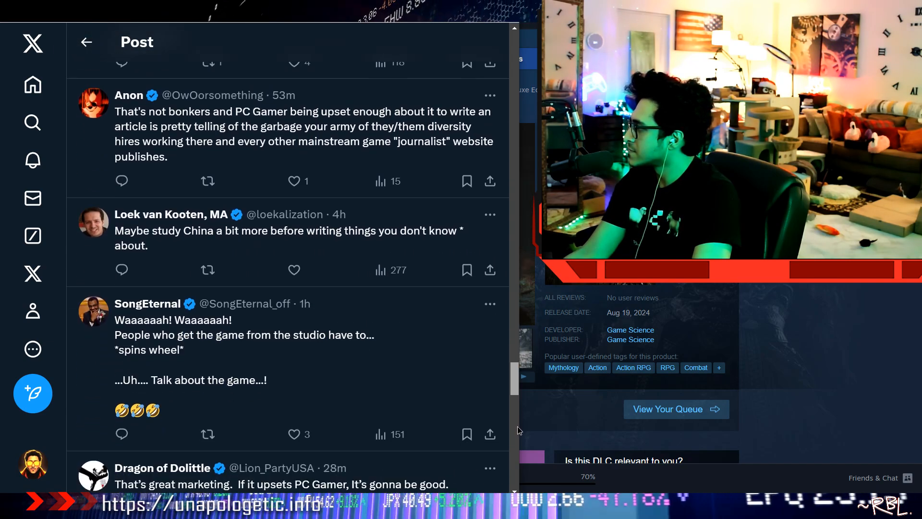